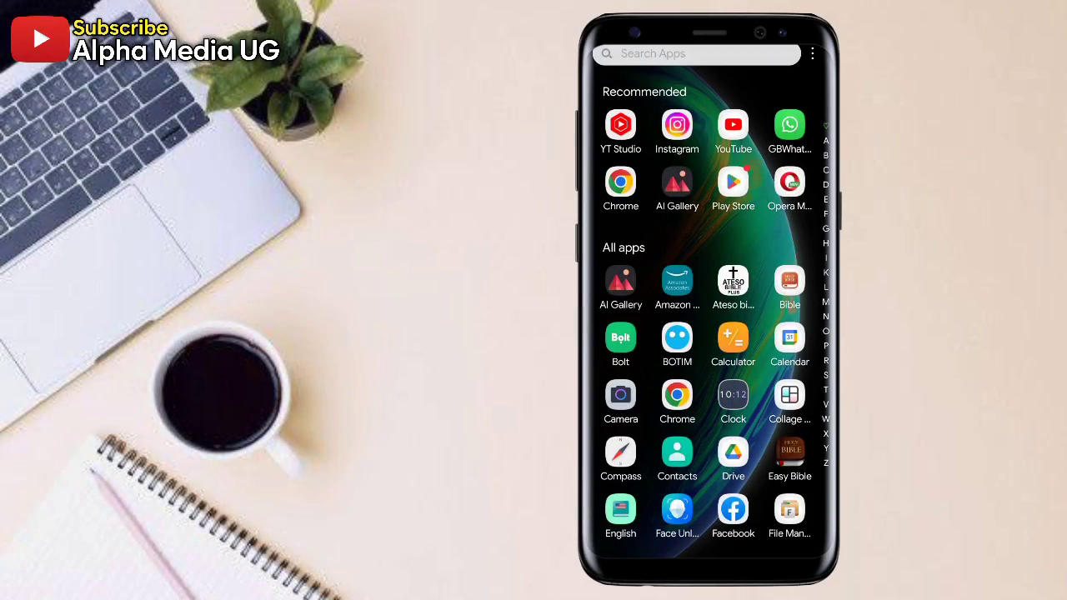
# Scroll the app drawer to reach Chrome and the WhatsApp Help Center.
pyautogui.scroll(-3)
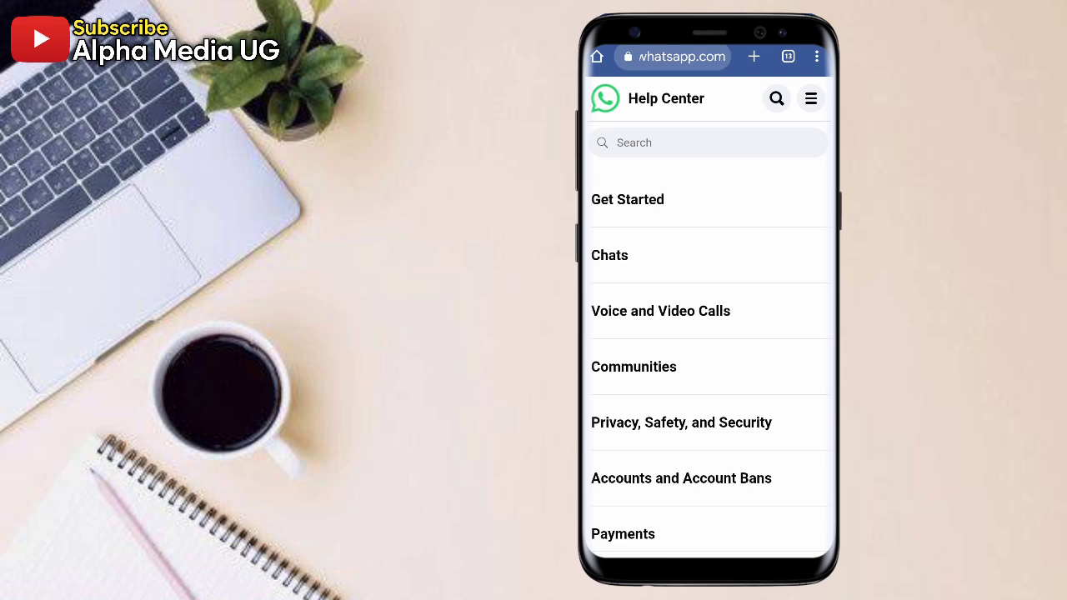
# Read through the About Temporarily Banned Accounts article on unofficial apps.
pyautogui.scroll(-3)
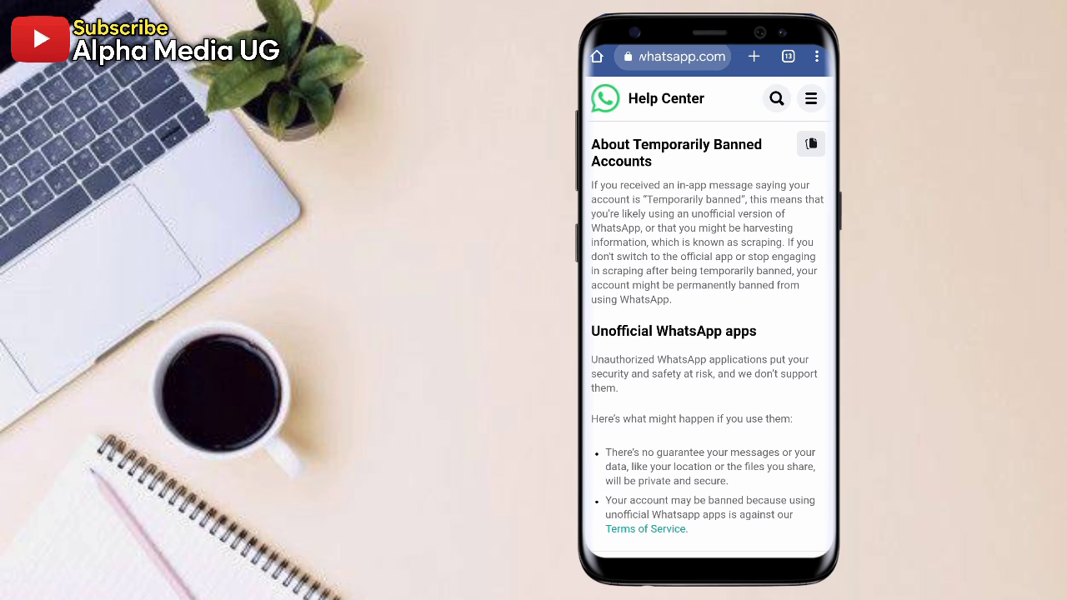
pyautogui.scroll(-3)
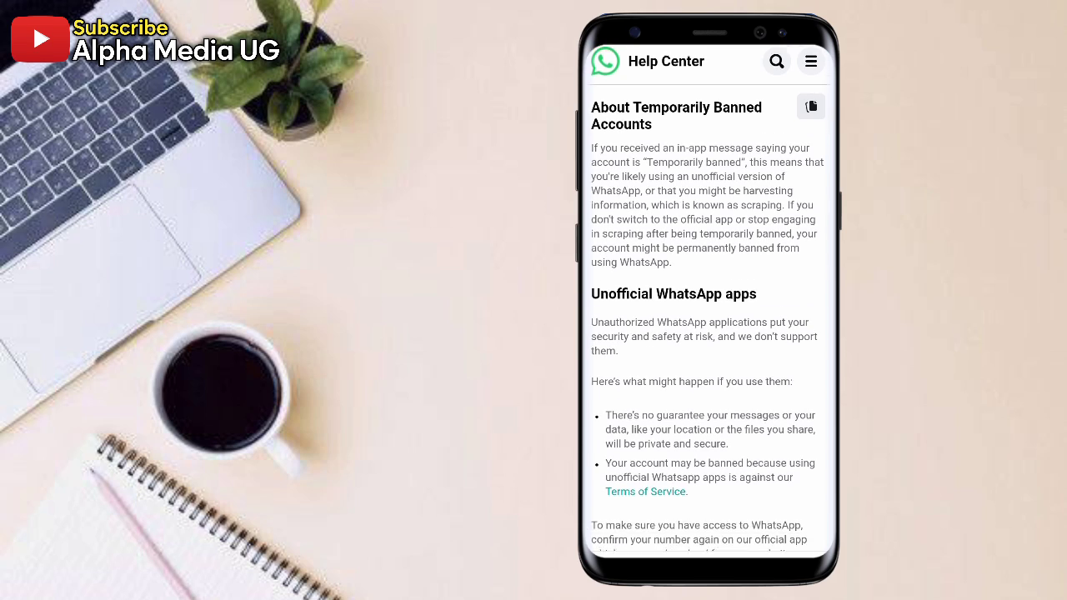
pyautogui.scroll(-3)
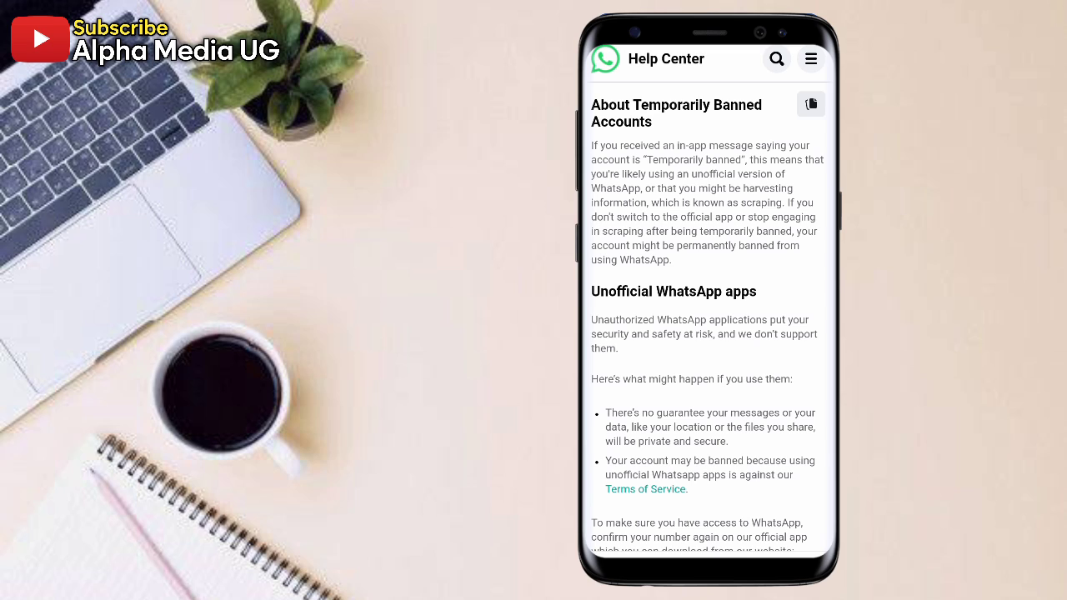
pyautogui.scroll(-3)
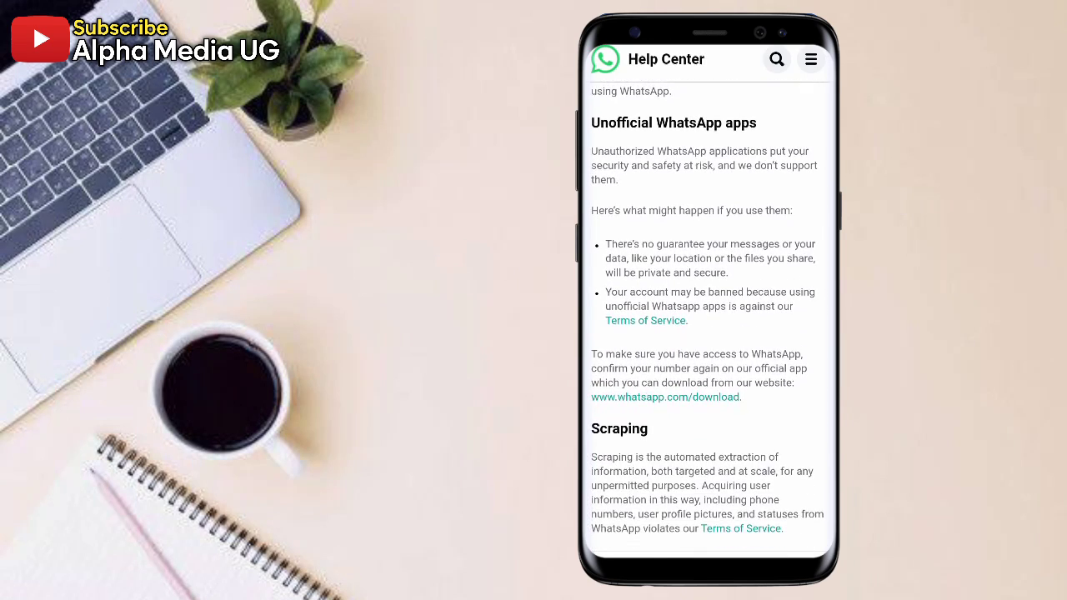
pyautogui.scroll(-3)
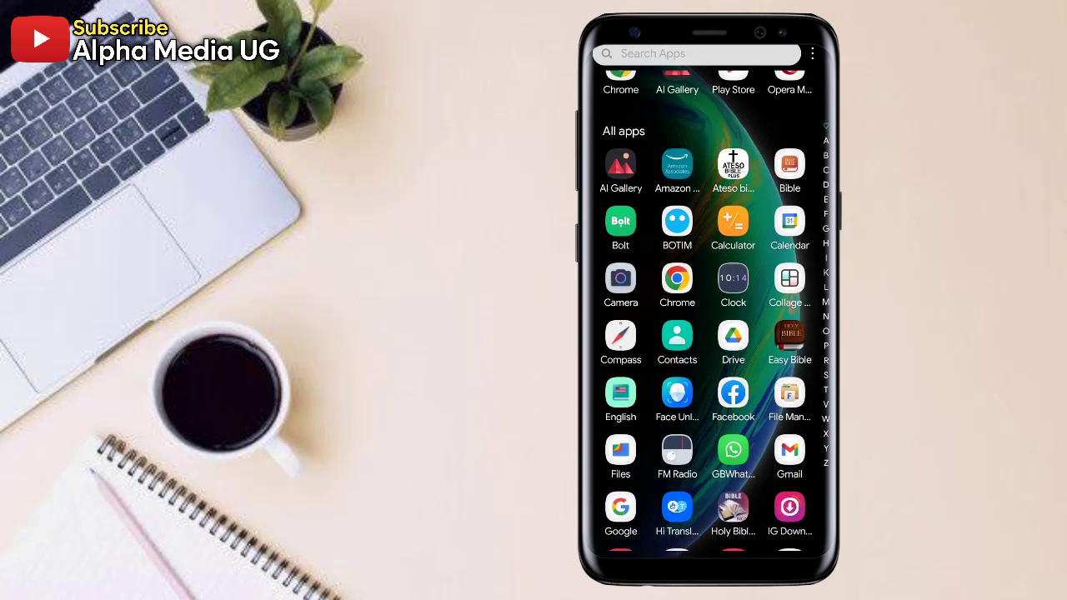
# Search Google for 'WhatsApp' in Chrome and load the official whatsapp.com homepage.
pyautogui.click(677, 280)
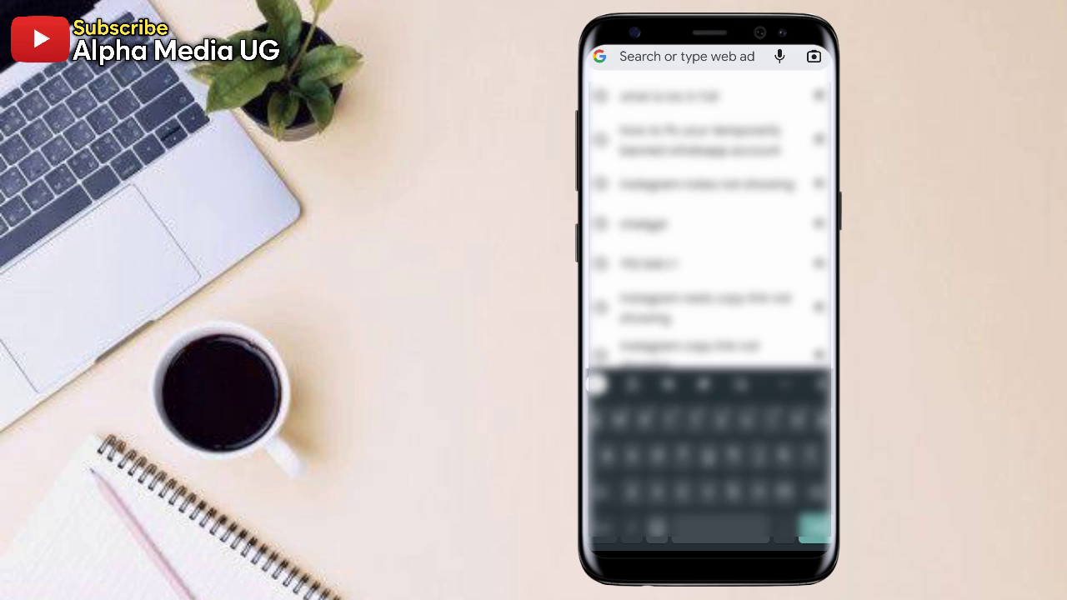
pyautogui.write('WhatsApp')
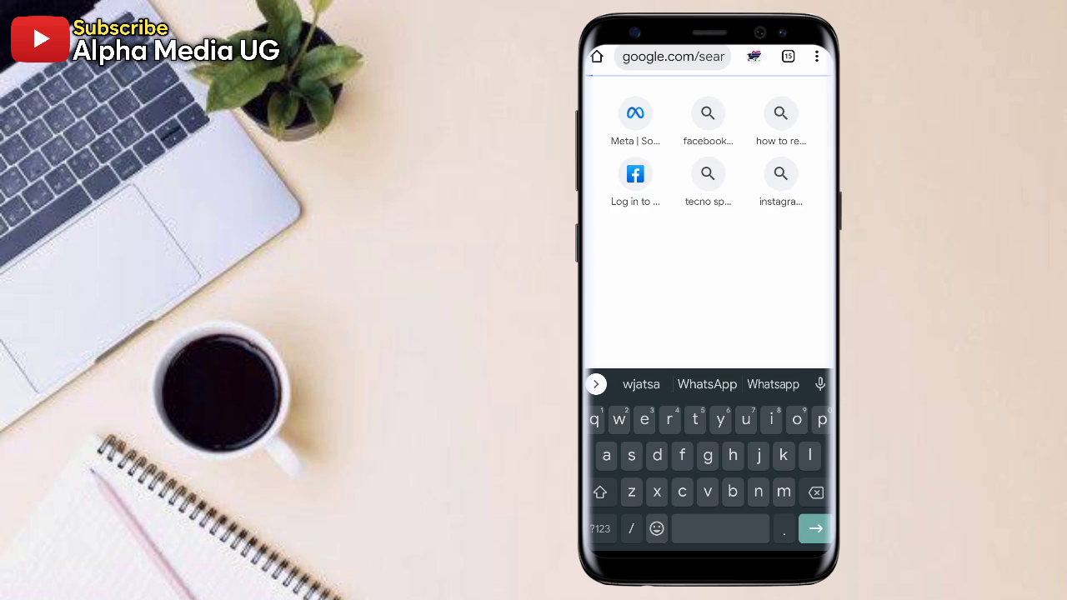
pyautogui.click(707, 384)
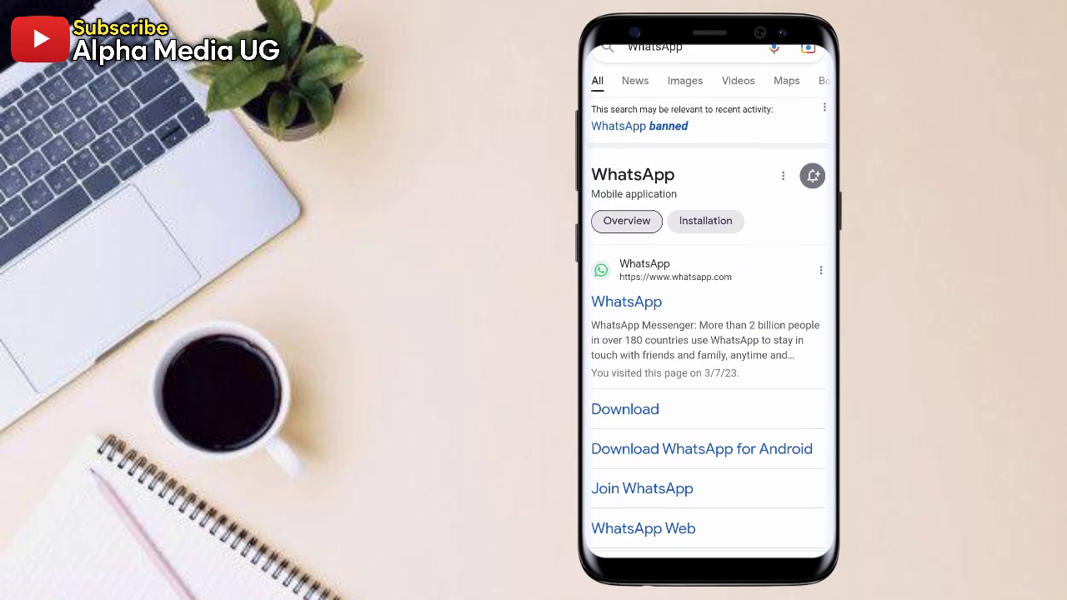
pyautogui.click(627, 300)
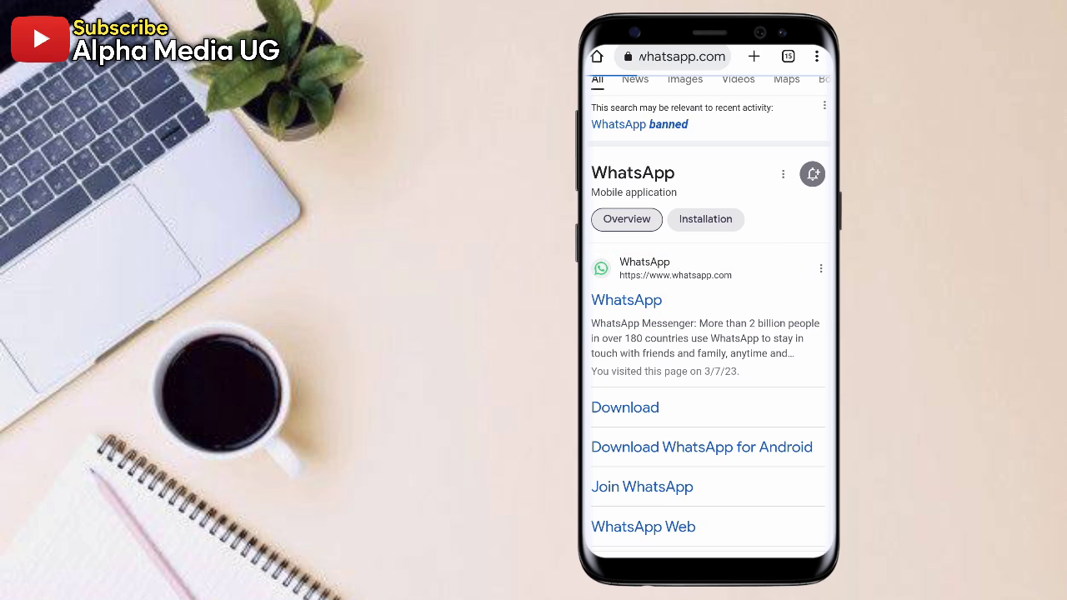
pyautogui.click(627, 300)
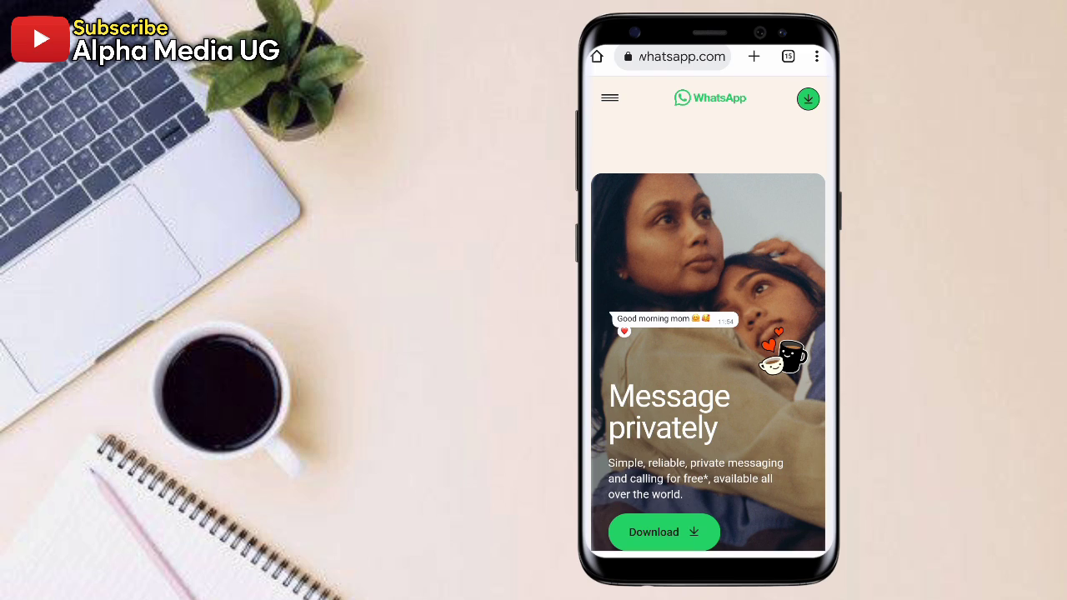
# Reach the whatsapp.com footer and load the Contact Us support page.
pyautogui.scroll(-3)
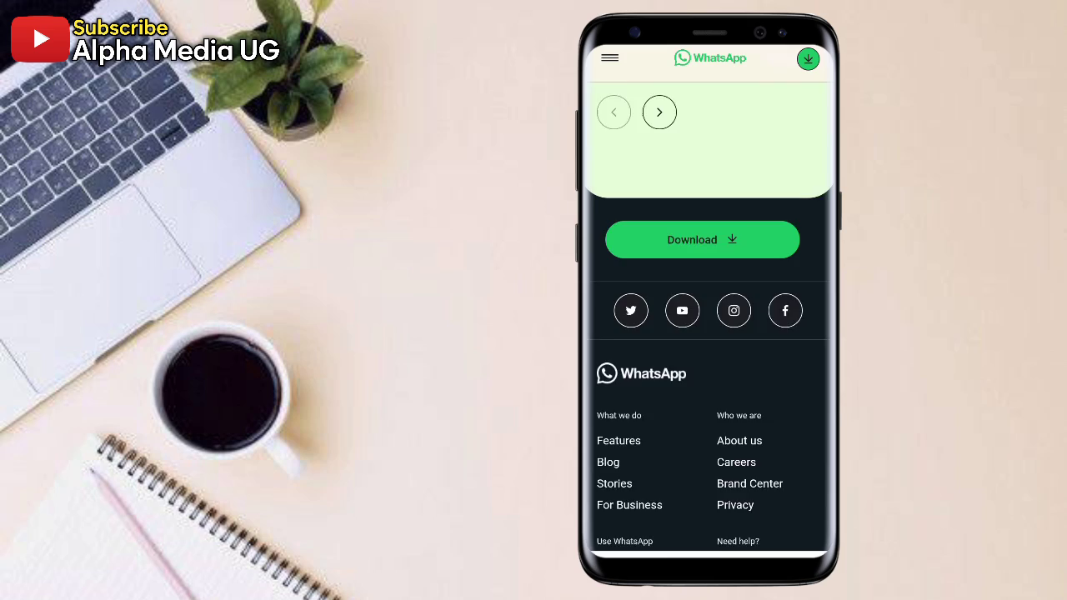
pyautogui.scroll(-3)
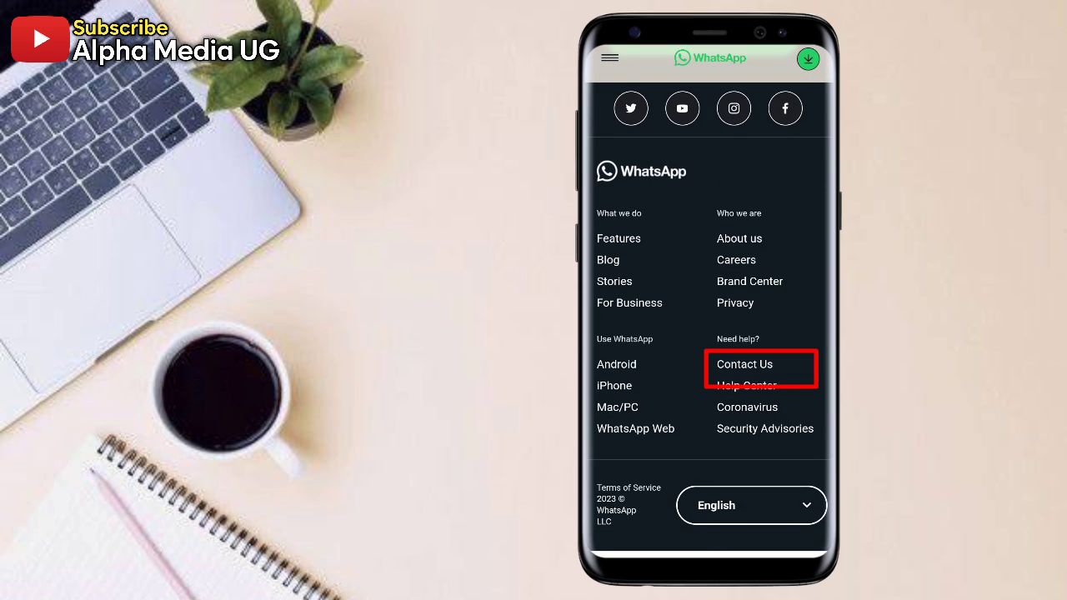
pyautogui.click(743, 364)
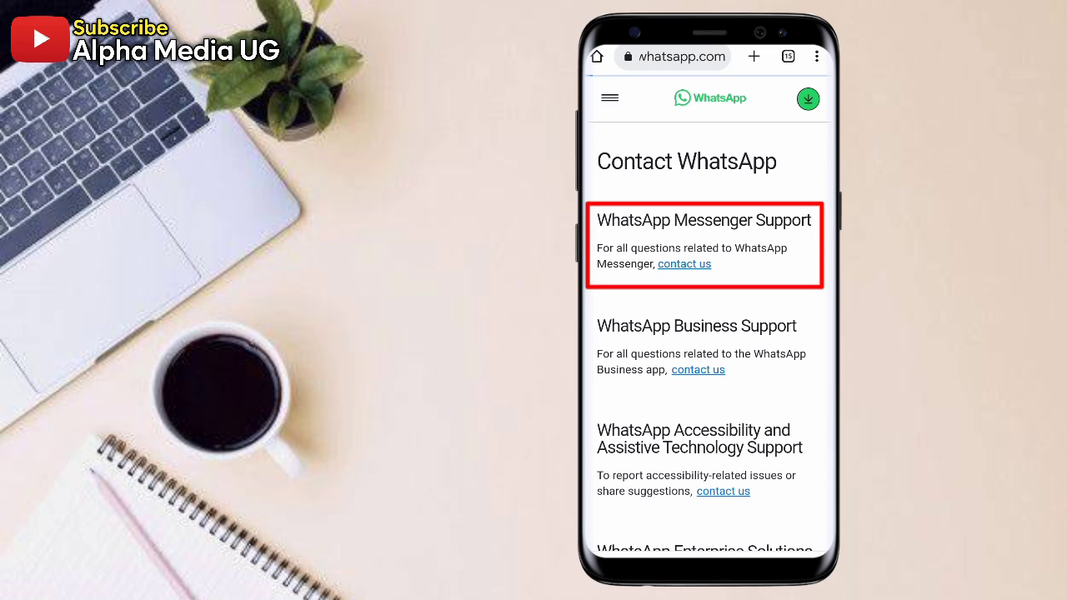
# Fill the Messenger Support form with phone number, email twice and Android as device.
pyautogui.click(684, 263)
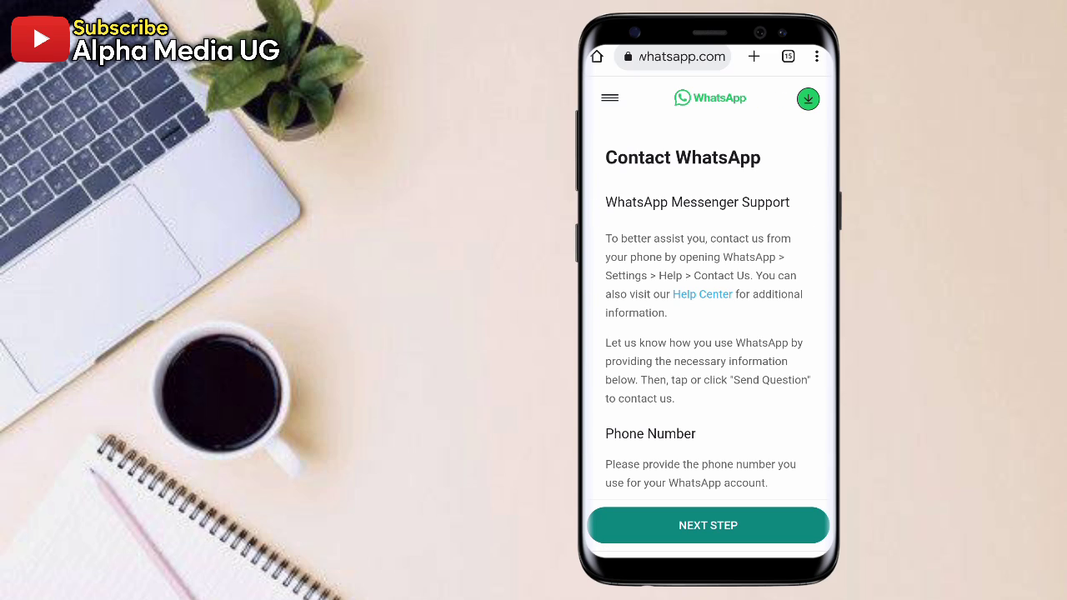
pyautogui.scroll(-3)
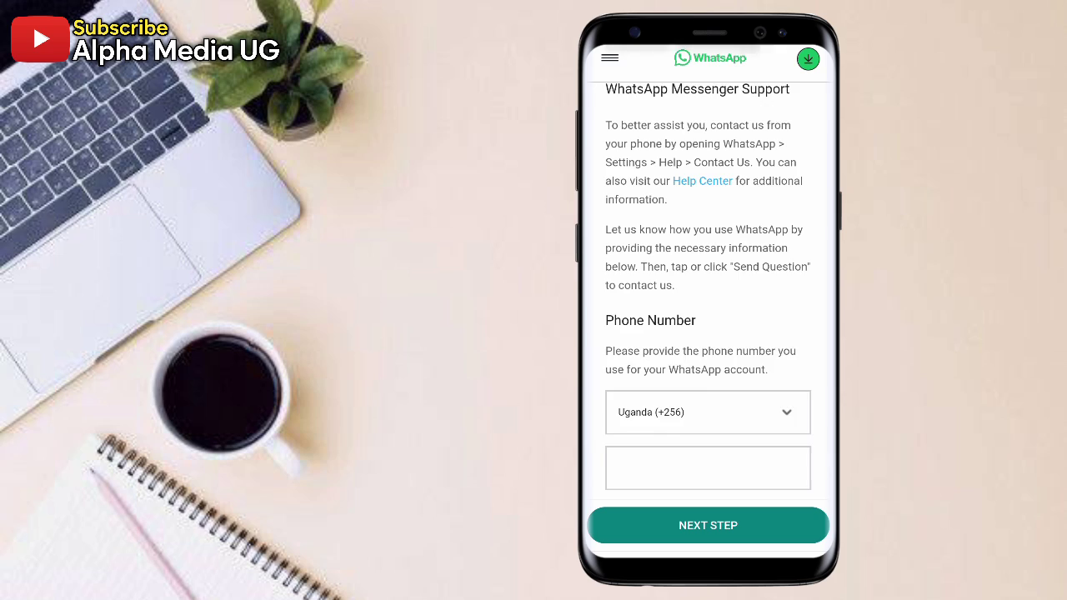
pyautogui.scroll(-3)
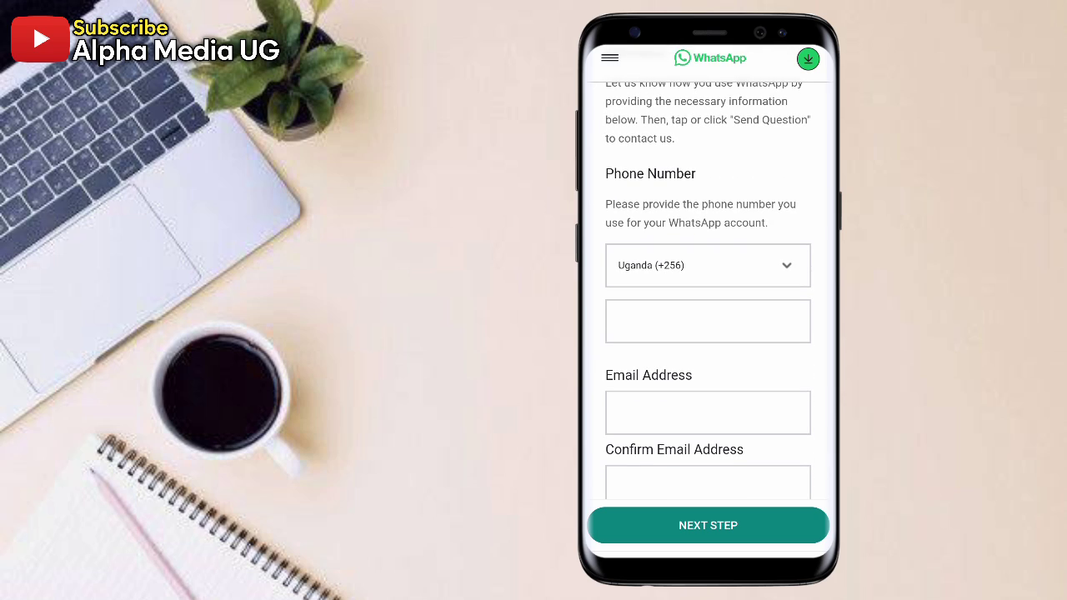
pyautogui.click(707, 320)
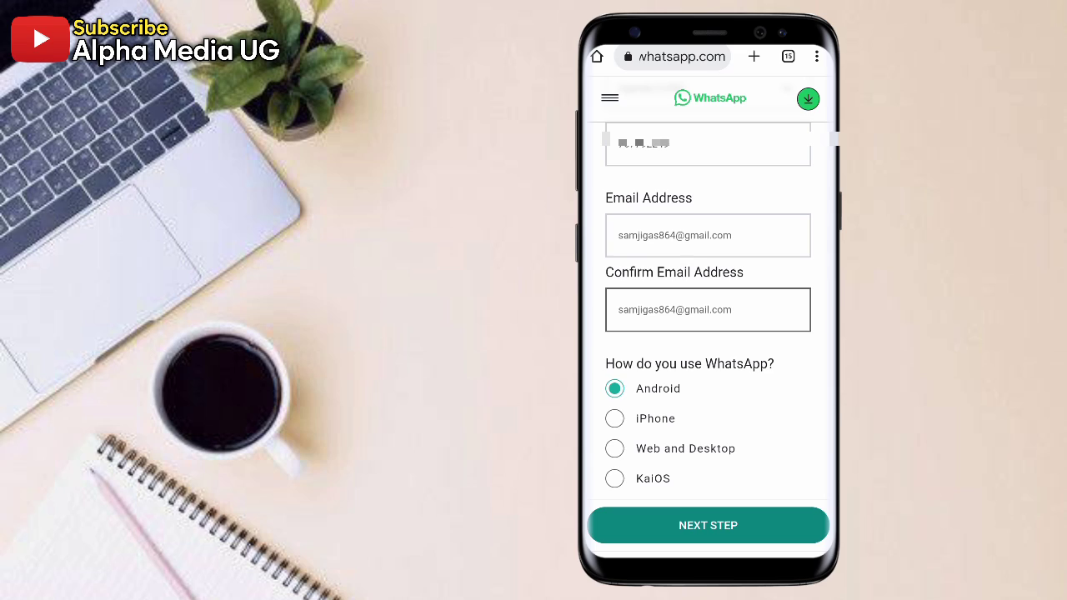
pyautogui.scroll(-3)
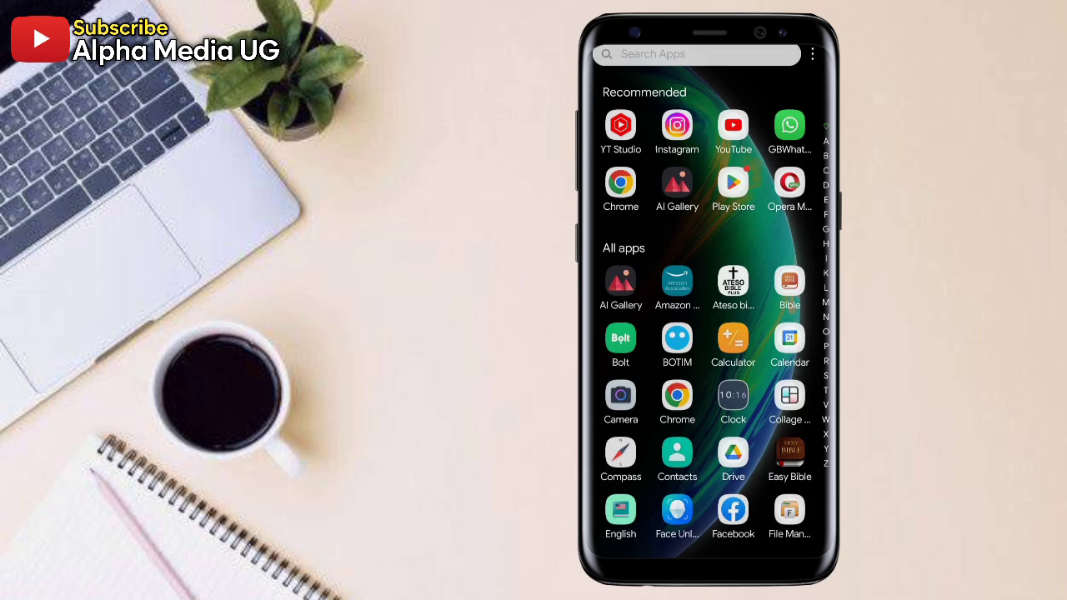
# Scroll the app drawer to GBWhatsApp for uninstalling it.
pyautogui.scroll(-3)
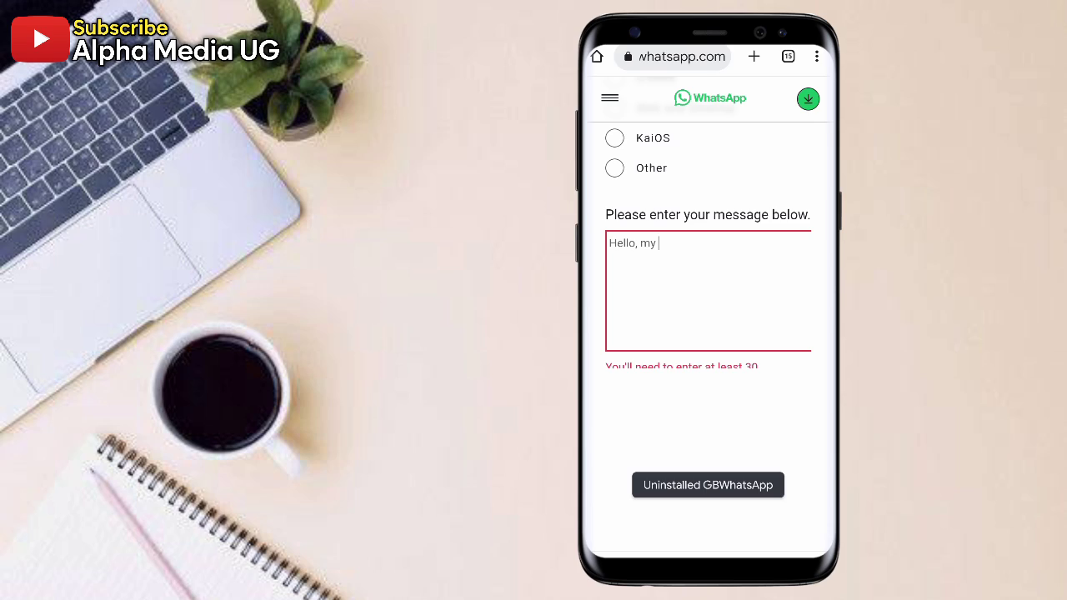
# Write the appeal that the number was mistakenly banned temporarily and advance via NEXT STEP.
pyautogui.write("Hello, my WhatsApp number above has been mistakenly banned temporarily. Please review and unban it because I have very important conversations I'm missing out. Thanks an")
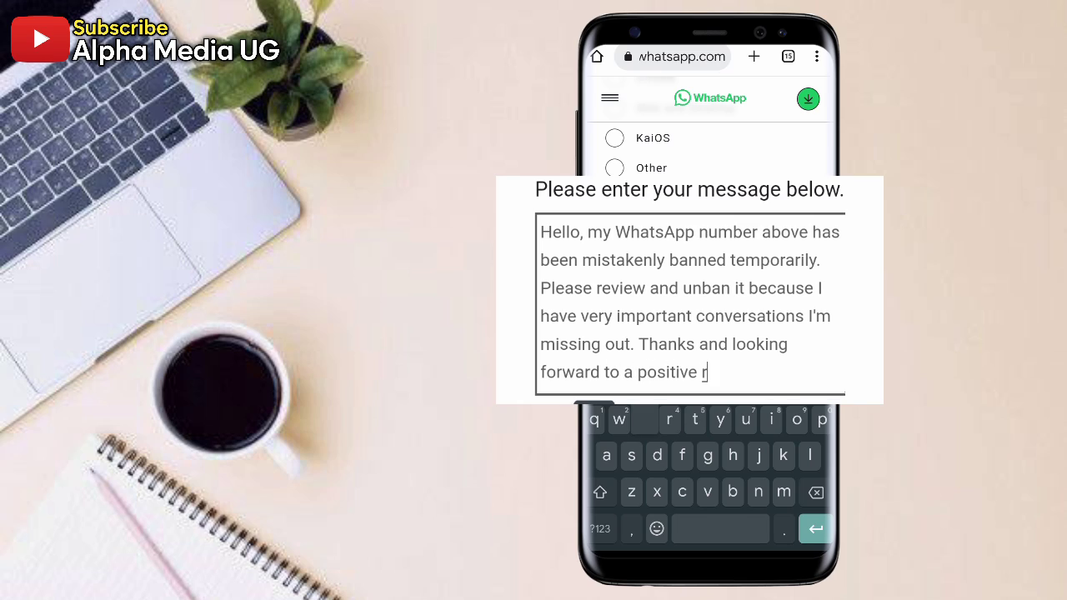
pyautogui.write('esponse')
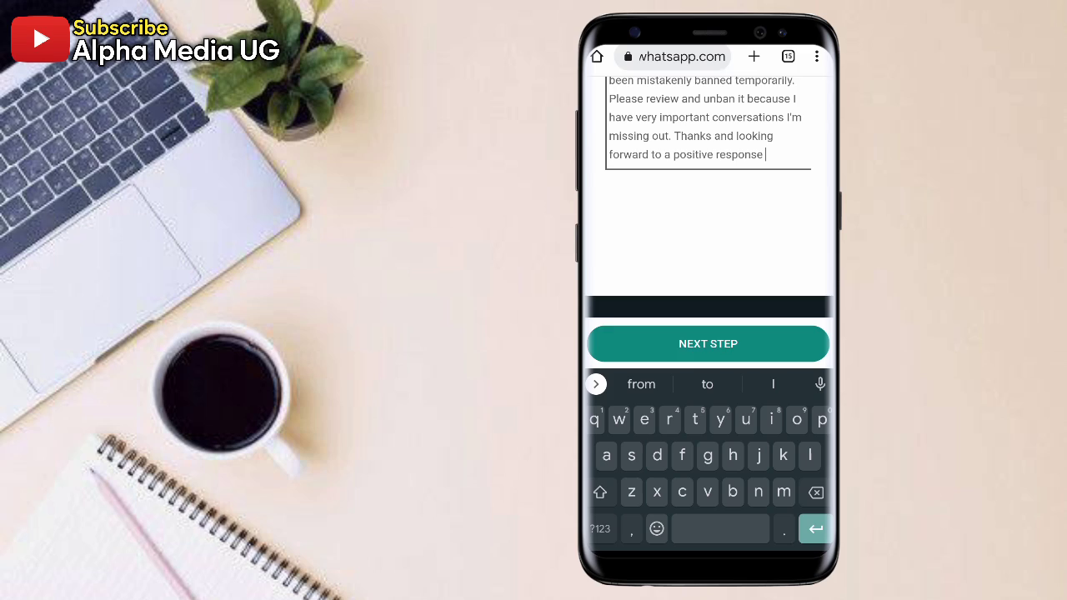
pyautogui.scroll(-3)
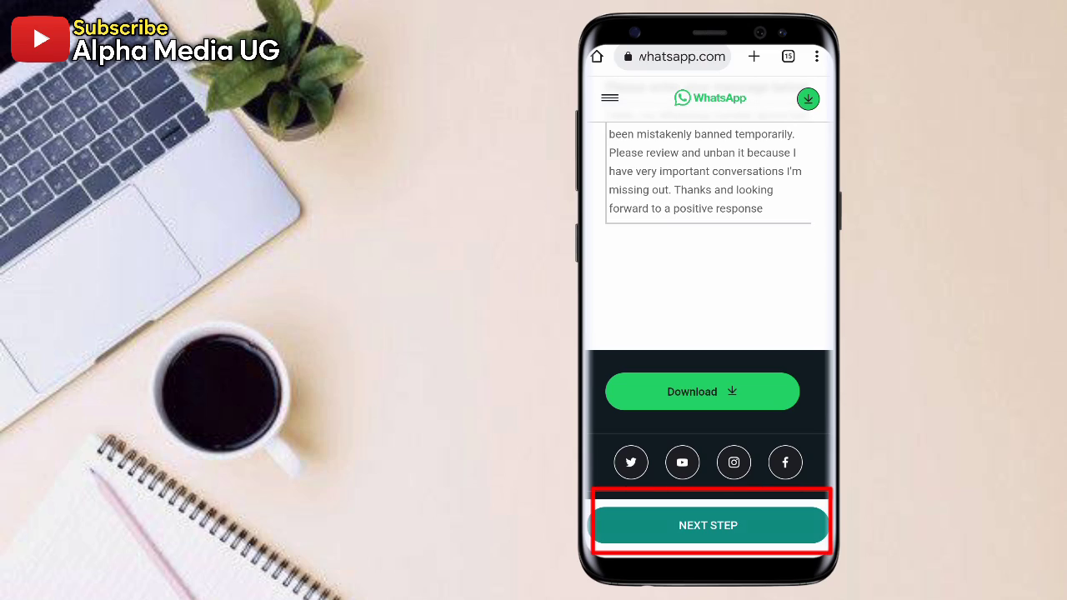
pyautogui.click(707, 525)
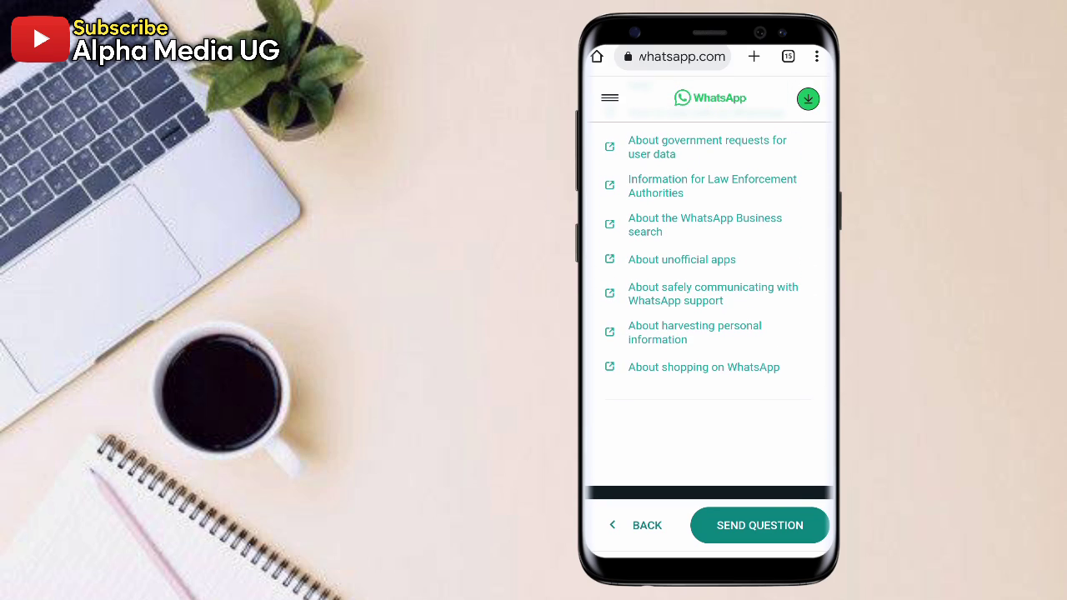
pyautogui.click(761, 525)
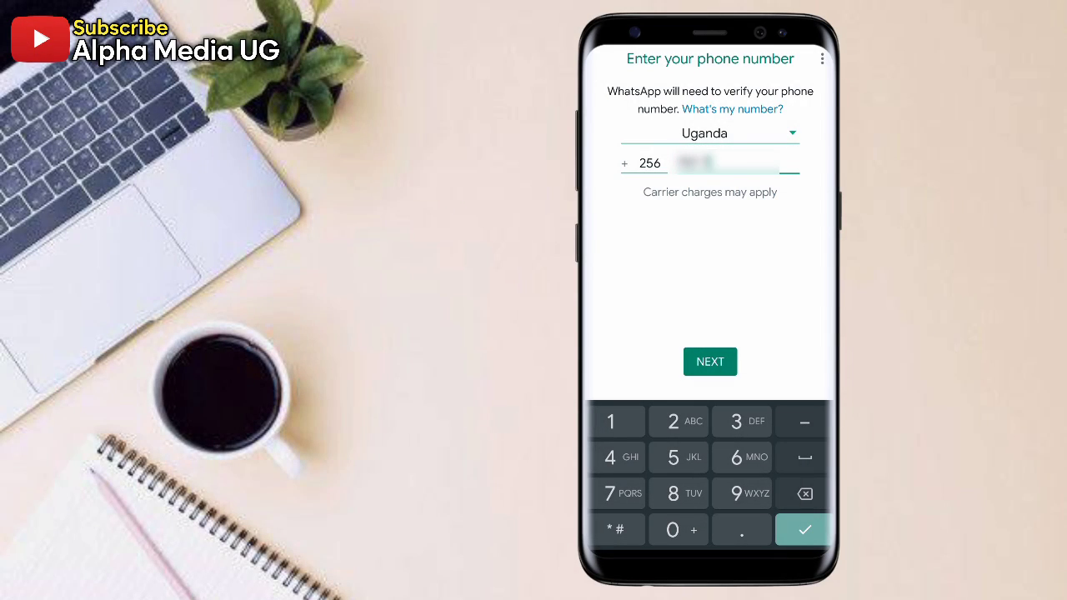
# Confirm the phone number, enter the SMS code and allow contacts and media access.
pyautogui.click(710, 360)
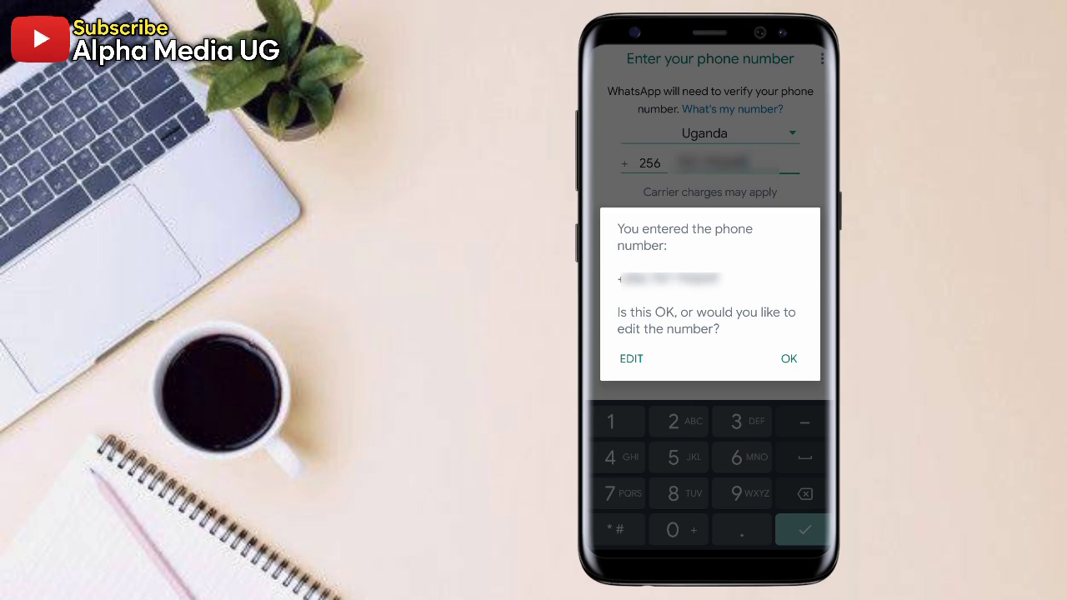
pyautogui.click(787, 358)
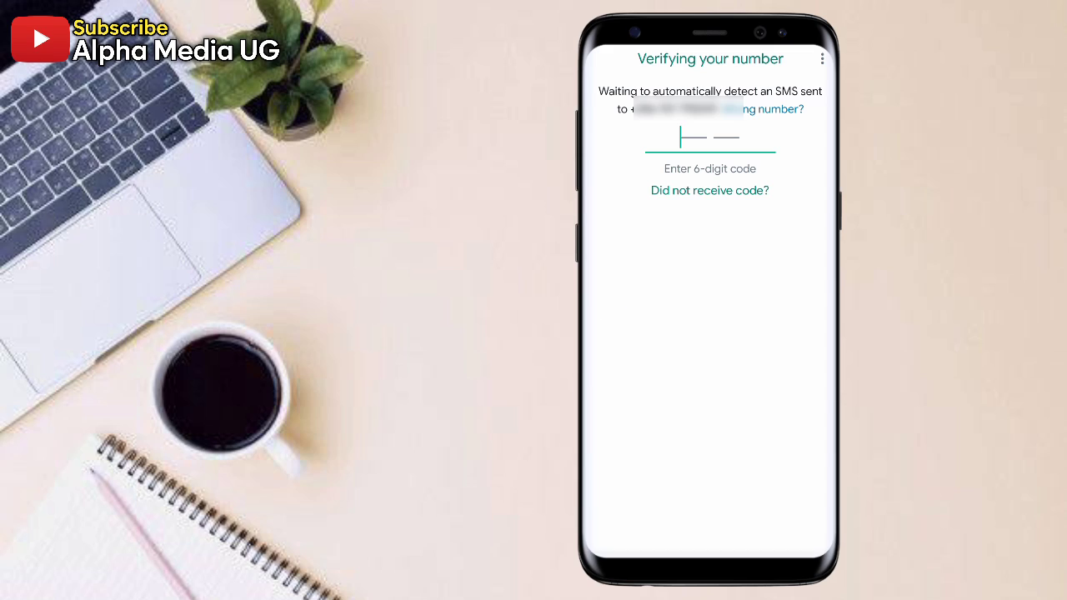
pyautogui.click(710, 137)
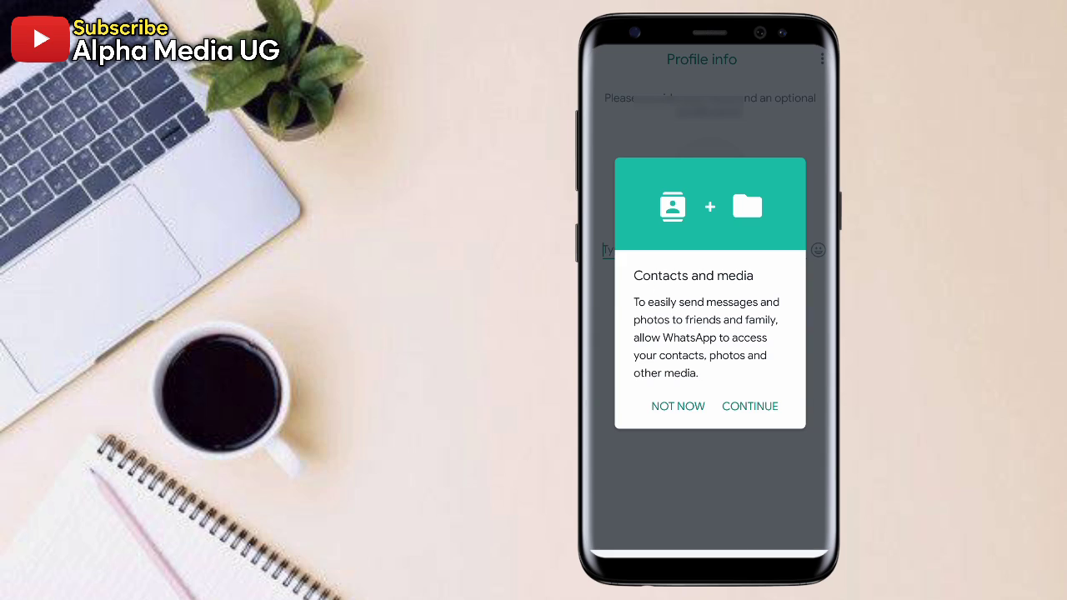
pyautogui.click(750, 407)
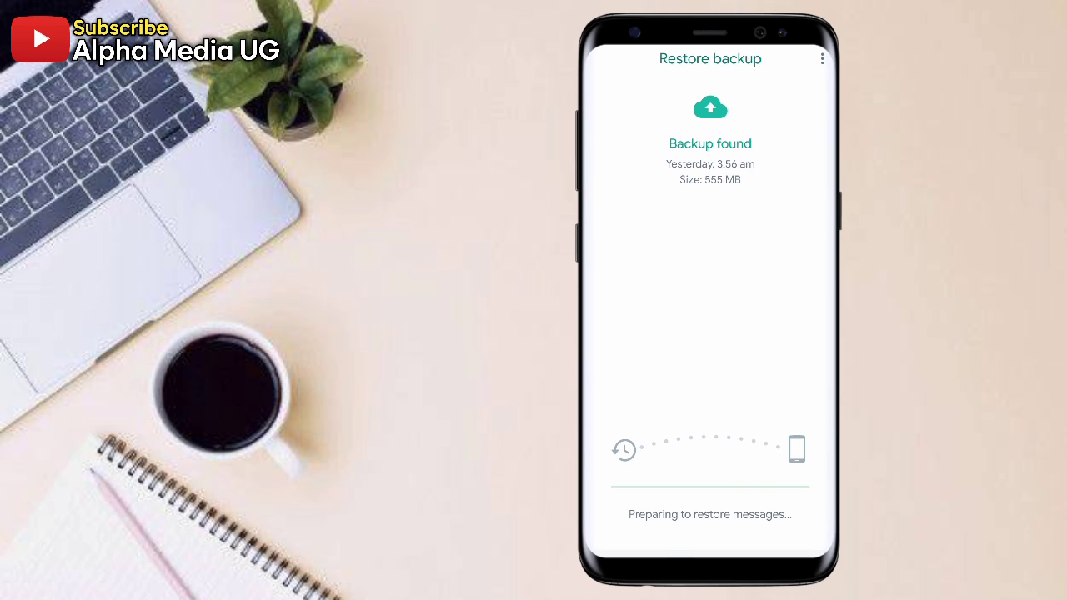